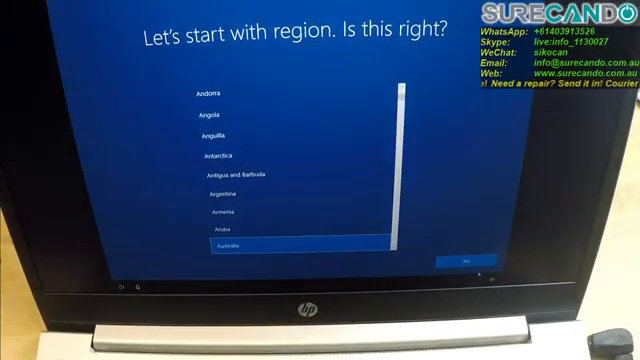
- Confirm Australia as the region in Windows 10 Setup
left_click(459, 259)
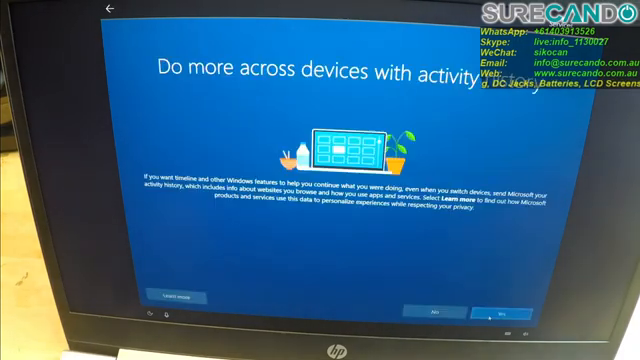
- Answer the 'Do more across devices with activity history' setup question
left_click(478, 314)
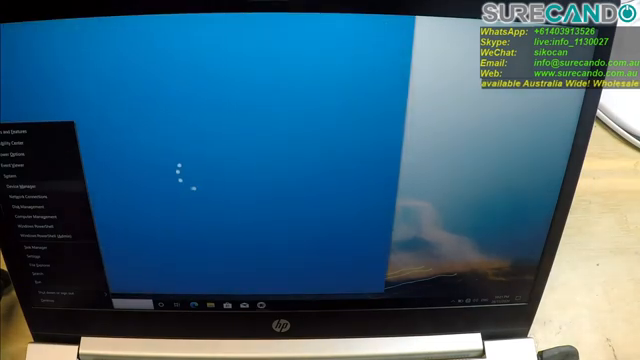
- In Device Manager, check the Audio and Bluetooth categories, then expand Storage controllers
left_click(30, 188)
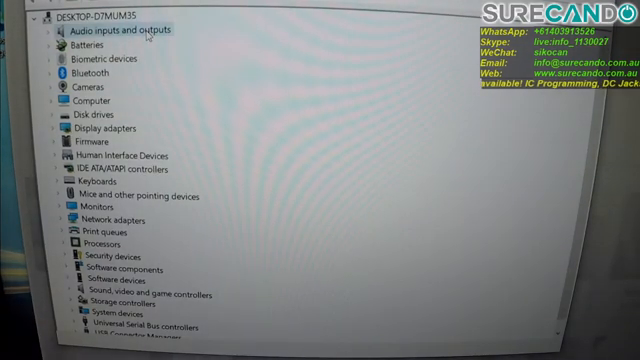
left_click(45, 29)
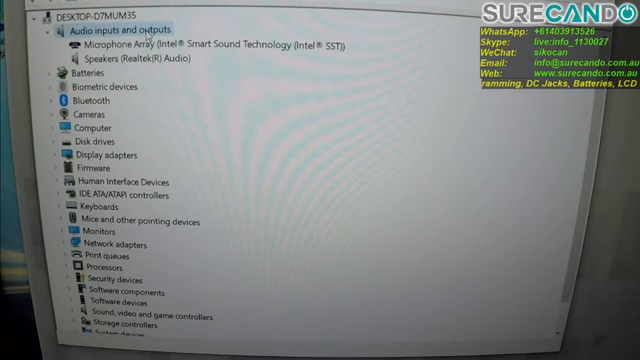
left_click(47, 26)
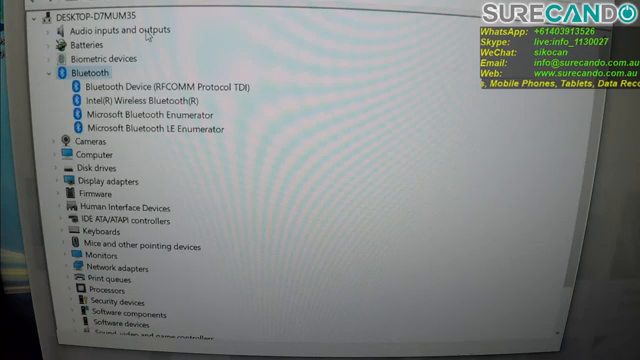
left_click(39, 73)
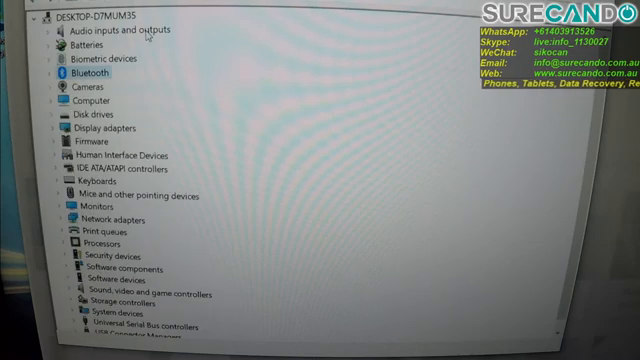
left_click(59, 86)
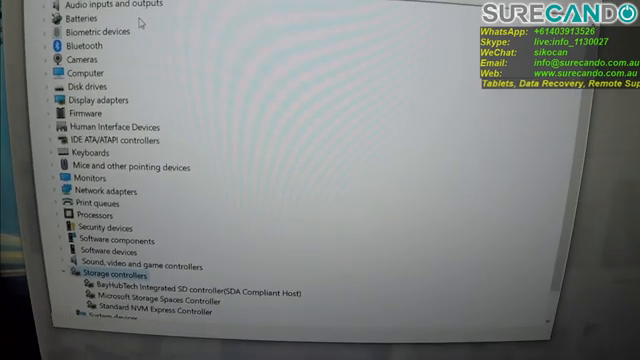
scroll("down", 3)
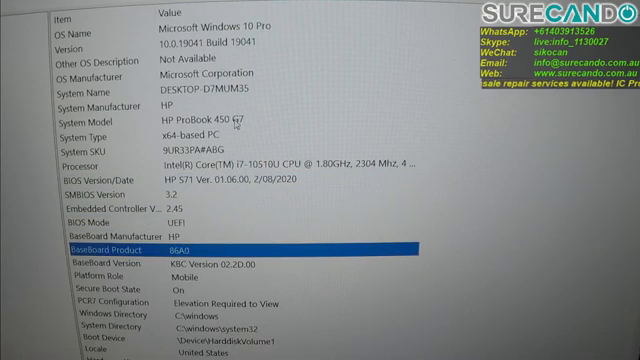
- Review the PCR7 Configuration entry and the rest of the System Summary
left_click(90, 266)
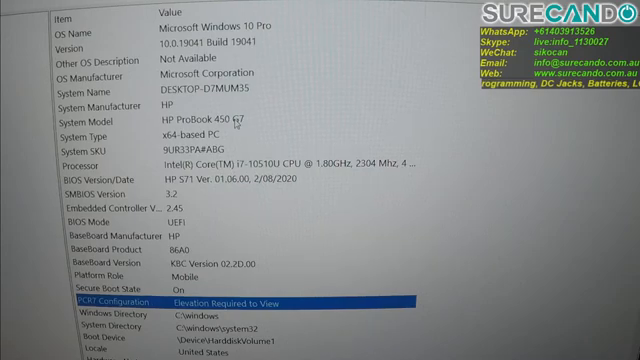
scroll("down", 3)
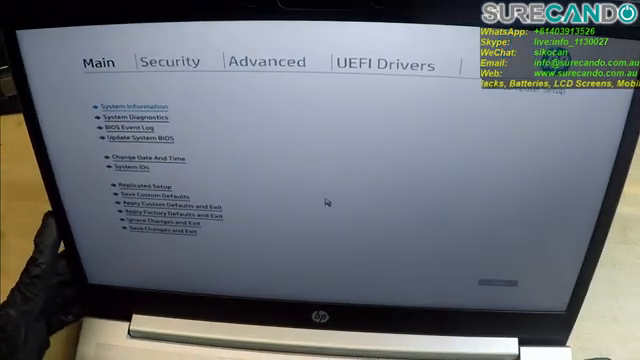
- Review the UEFI Drivers and Secure Boot Configuration pages, returning to the Advanced list
left_click(167, 61)
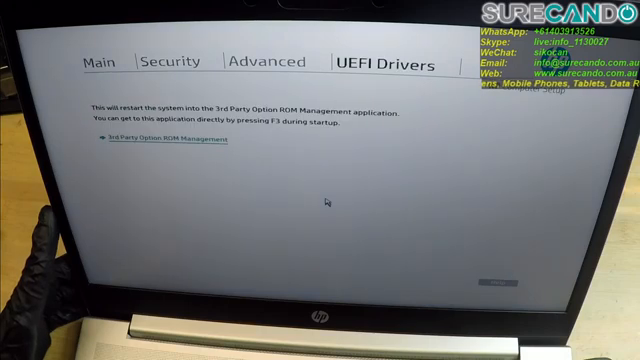
left_click(265, 61)
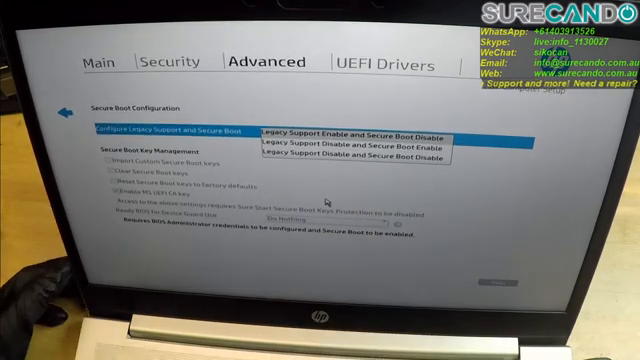
left_click(355, 142)
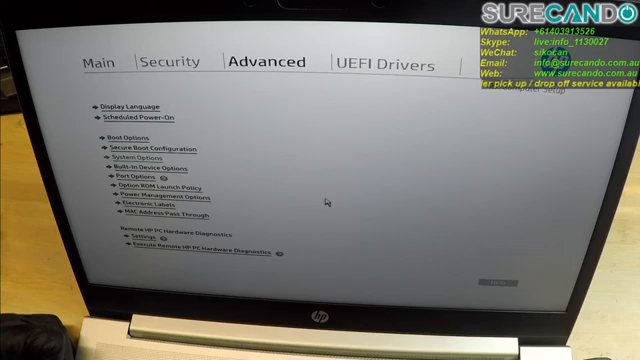
left_click(169, 62)
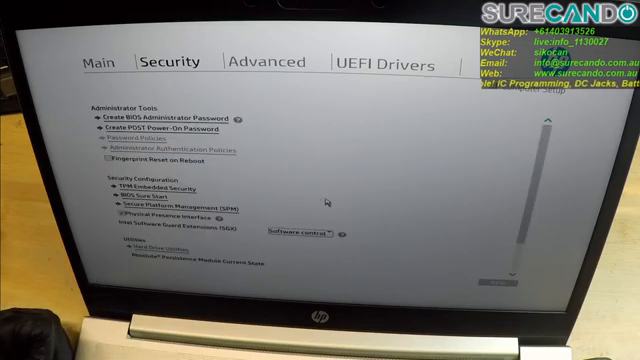
- Scroll through the Main page and switch to the Advanced tab
scroll("down", 3)
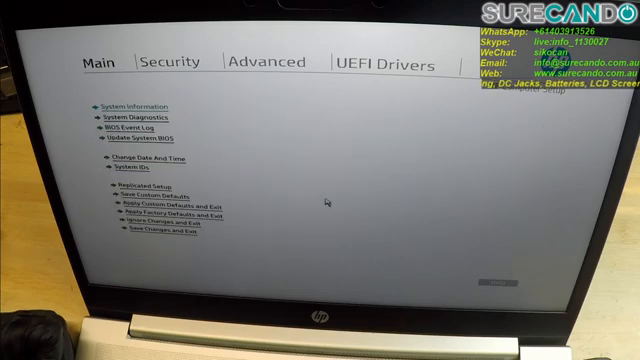
left_click(254, 63)
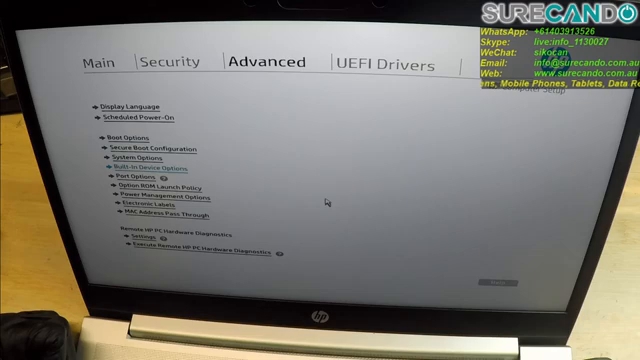
- In Built-In Device Options, set video memory to 512 MB and graphics to UMA Graphics
left_click(135, 167)
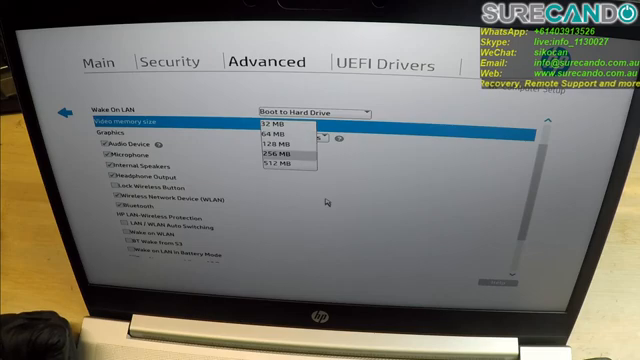
left_click(268, 129)
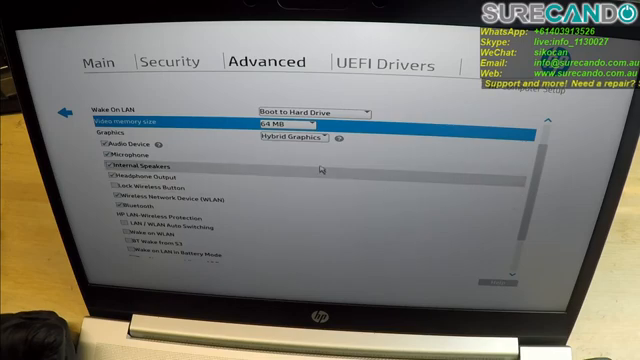
left_click(293, 137)
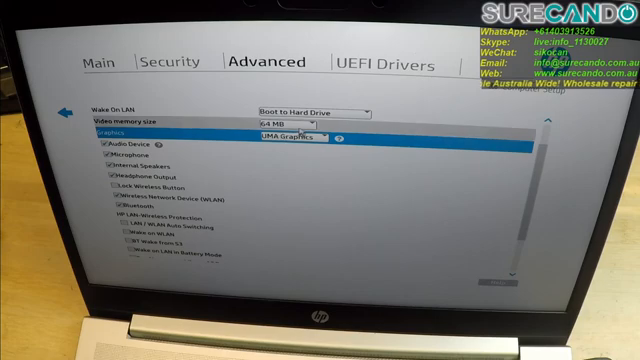
left_click(300, 120)
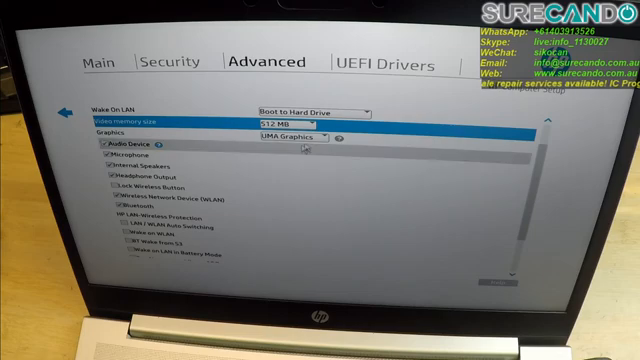
- Change the graphics mode to Hybrid Graphics, leaving video memory at 64 MB
left_click(282, 120)
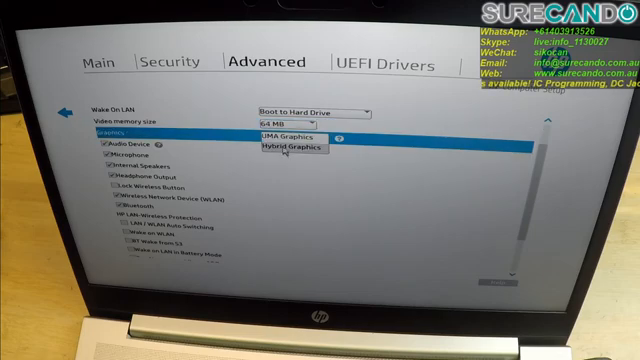
left_click(287, 151)
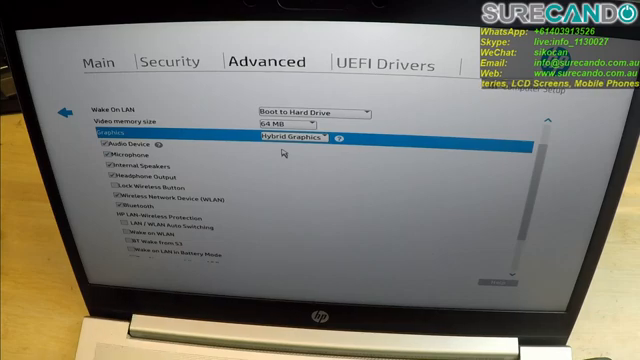
scroll("down", 3)
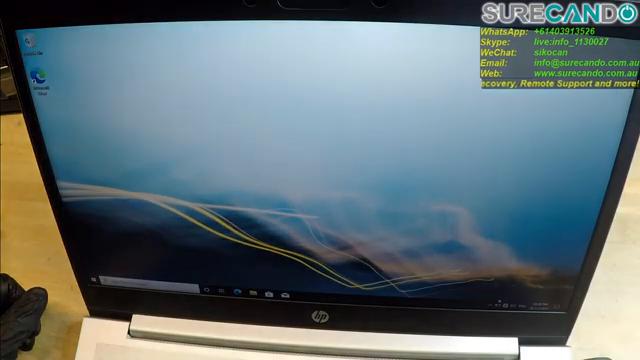
- Show the available Wi-Fi networks from the taskbar tray
left_click(490, 303)
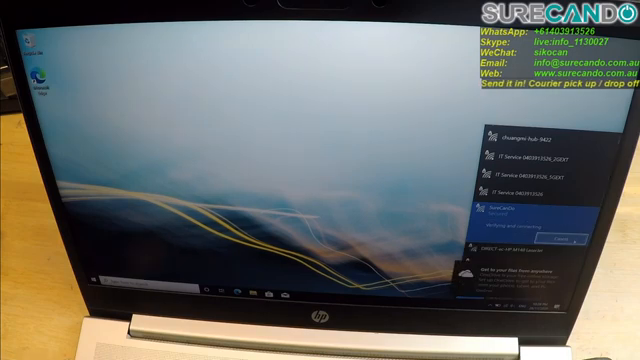
- In Task Manager's Performance tab, select GPU 1, the NVIDIA GeForce MX130
left_click(520, 210)
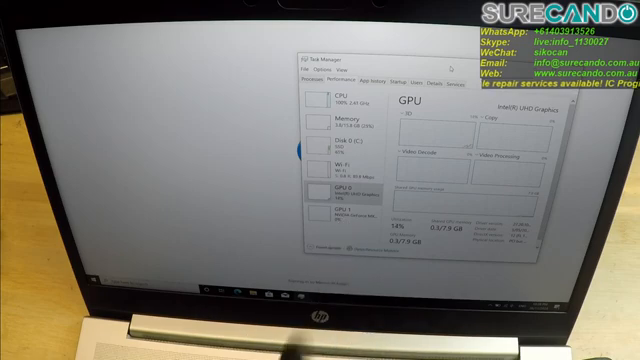
left_click(339, 210)
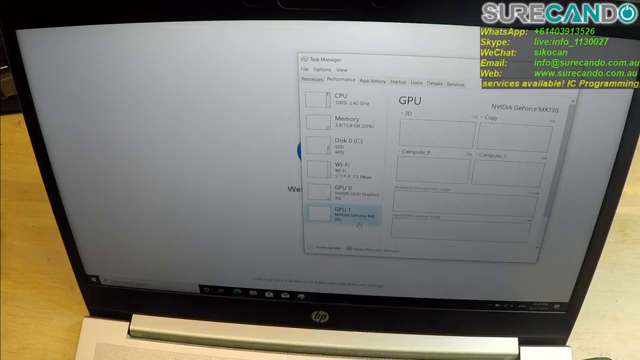